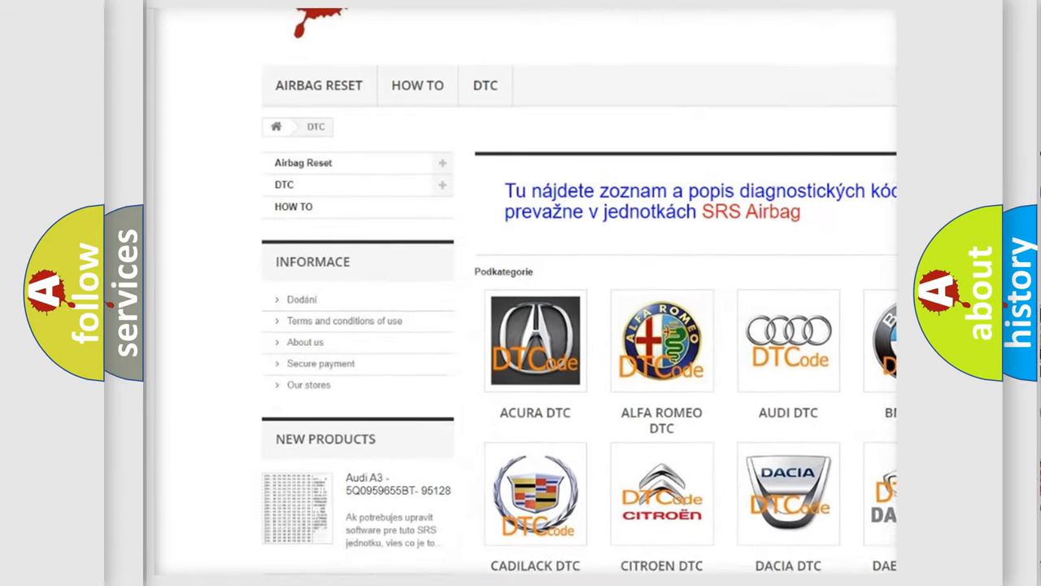
scroll(down, 3)
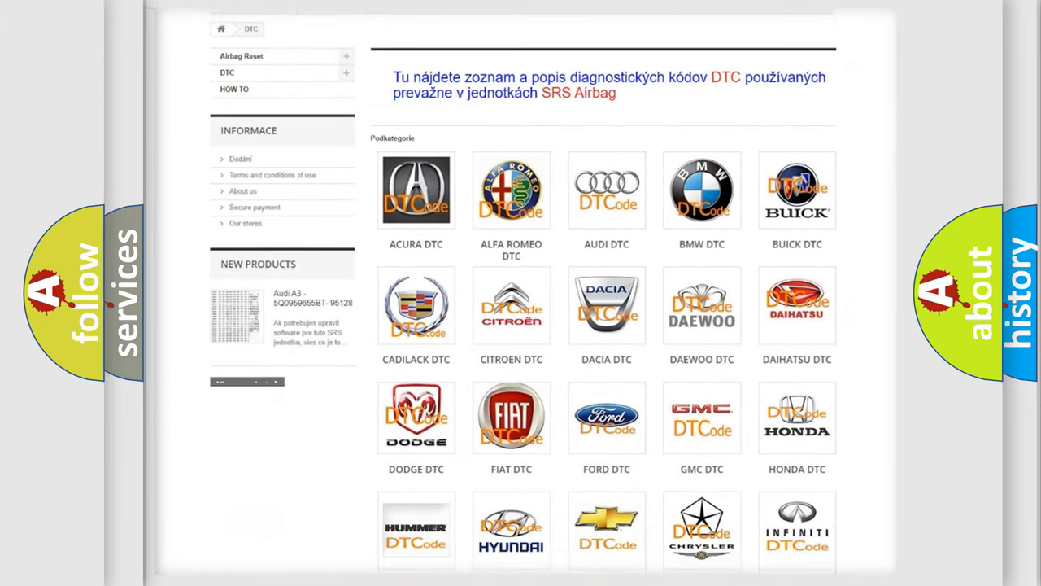
scroll(down, 3)
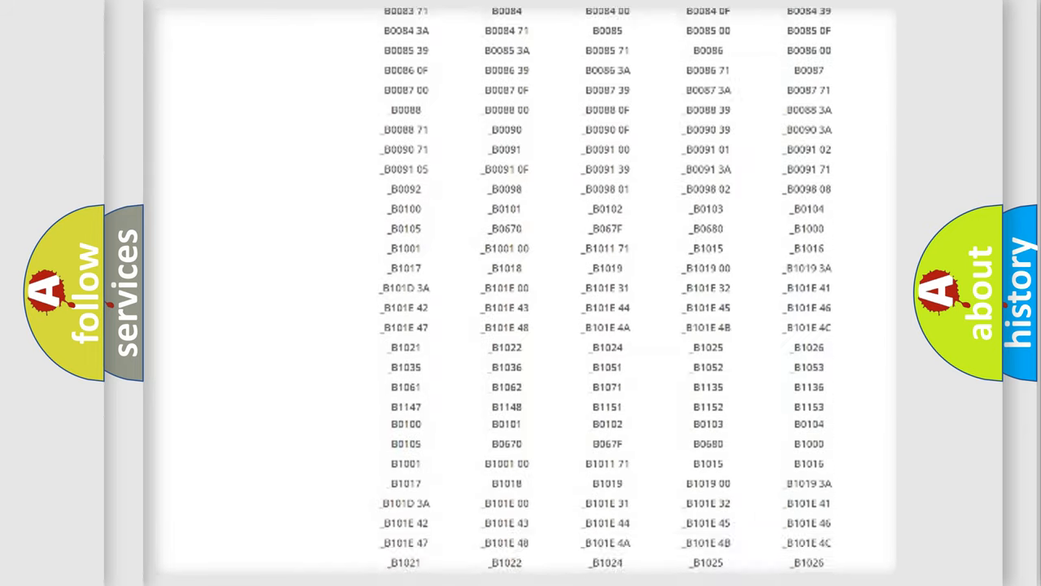
scroll(up, 3)
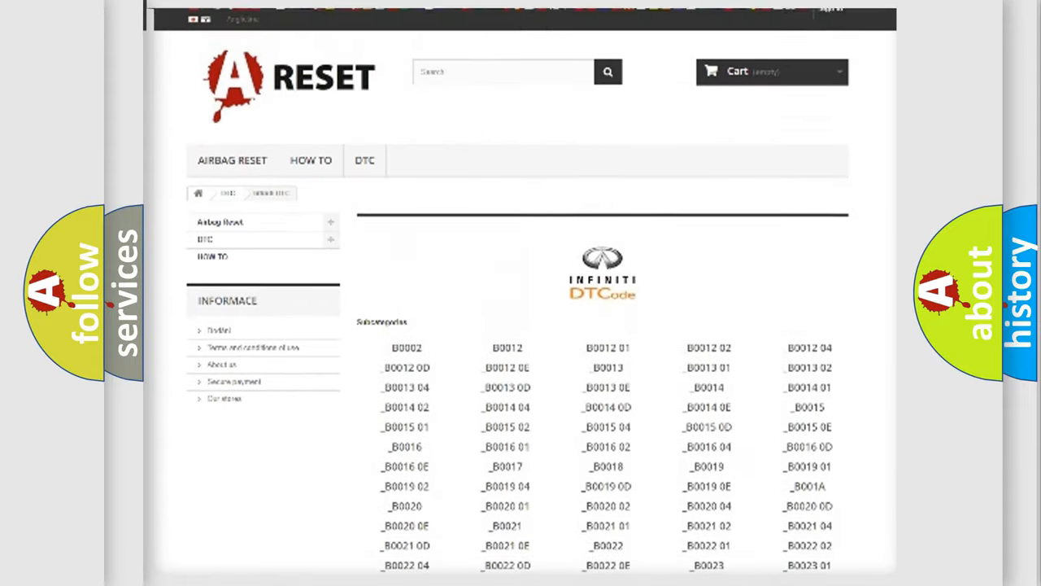